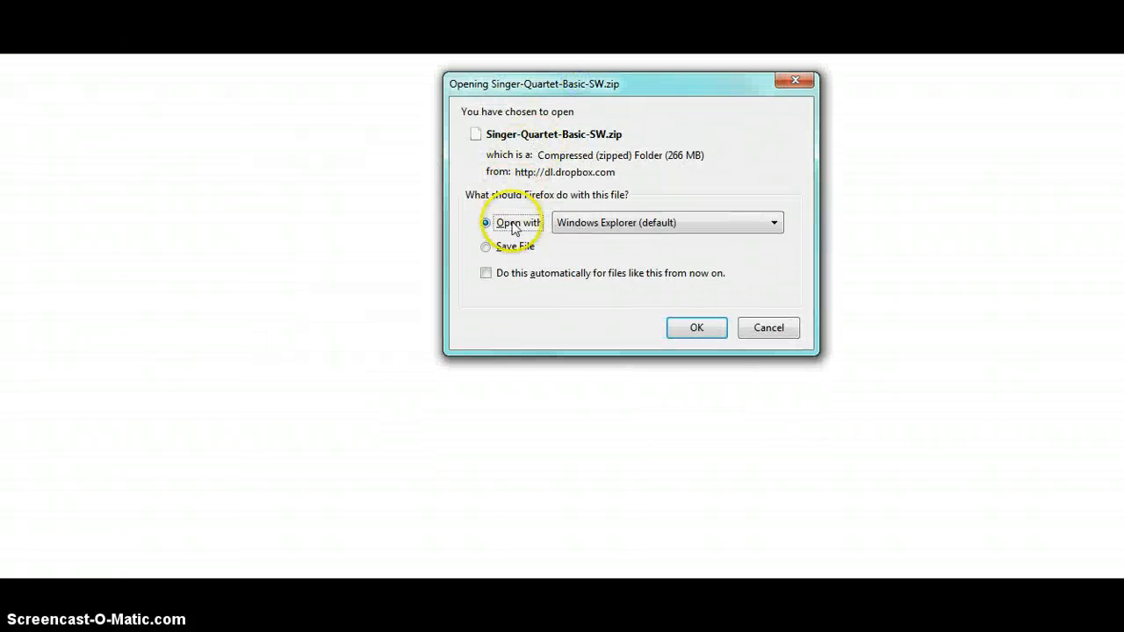
Step: Save Singer-Quartet-Basic-SW.zip to disk rather than opening it
{"action": "left_click", "coordinate": [486, 247]}
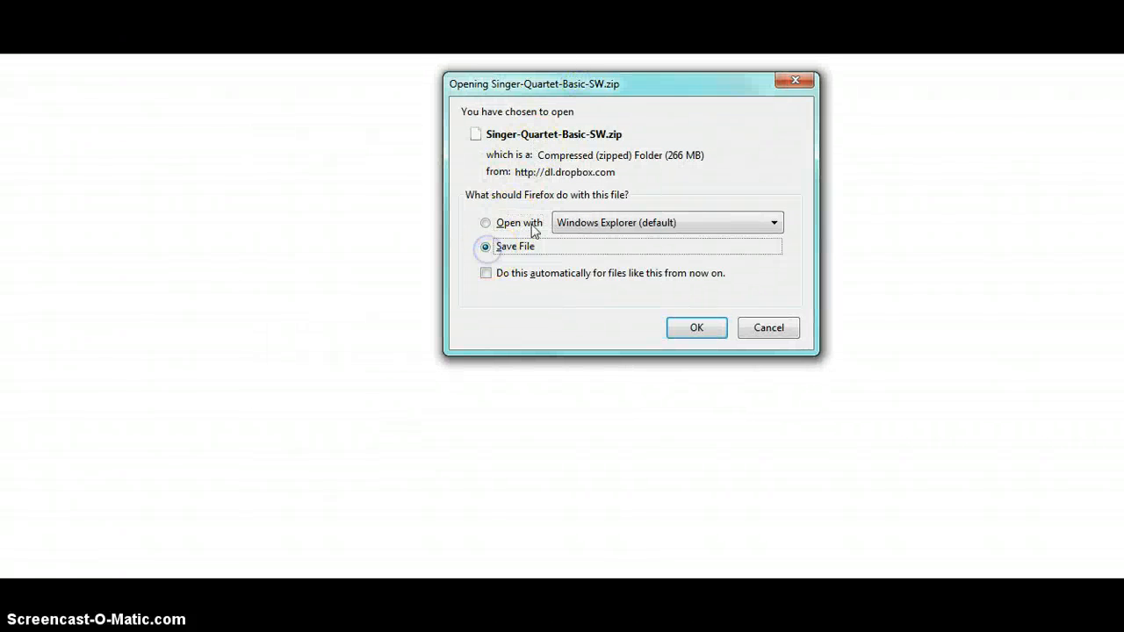
{"action": "left_click", "coordinate": [697, 327]}
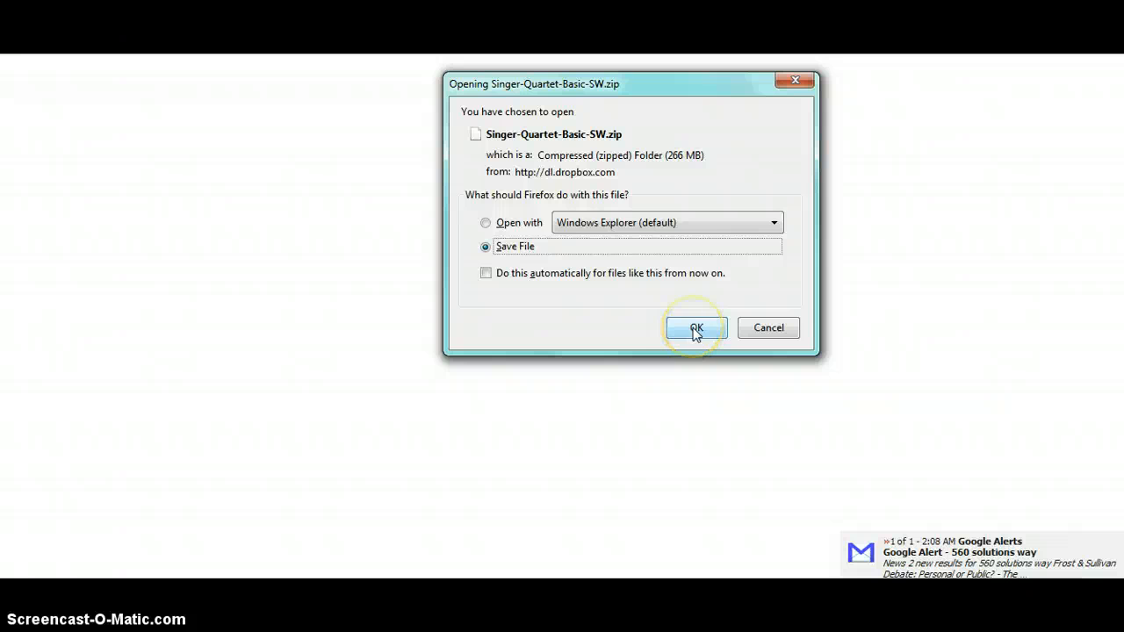
{"action": "left_click", "coordinate": [696, 328]}
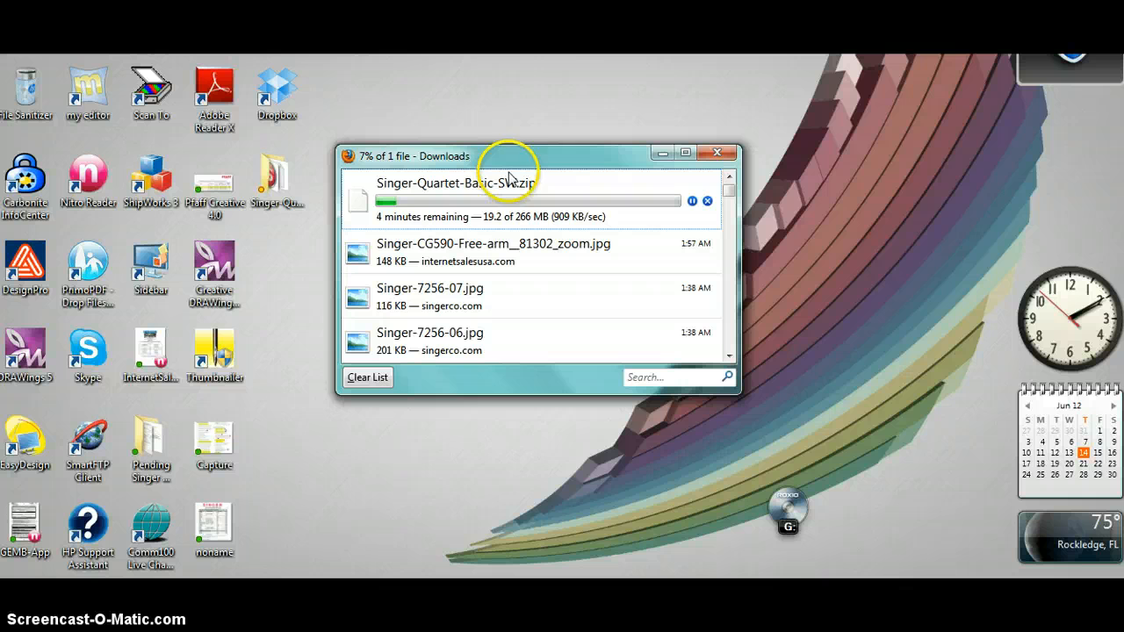
{"action": "mouse_move", "coordinate": [470, 193]}
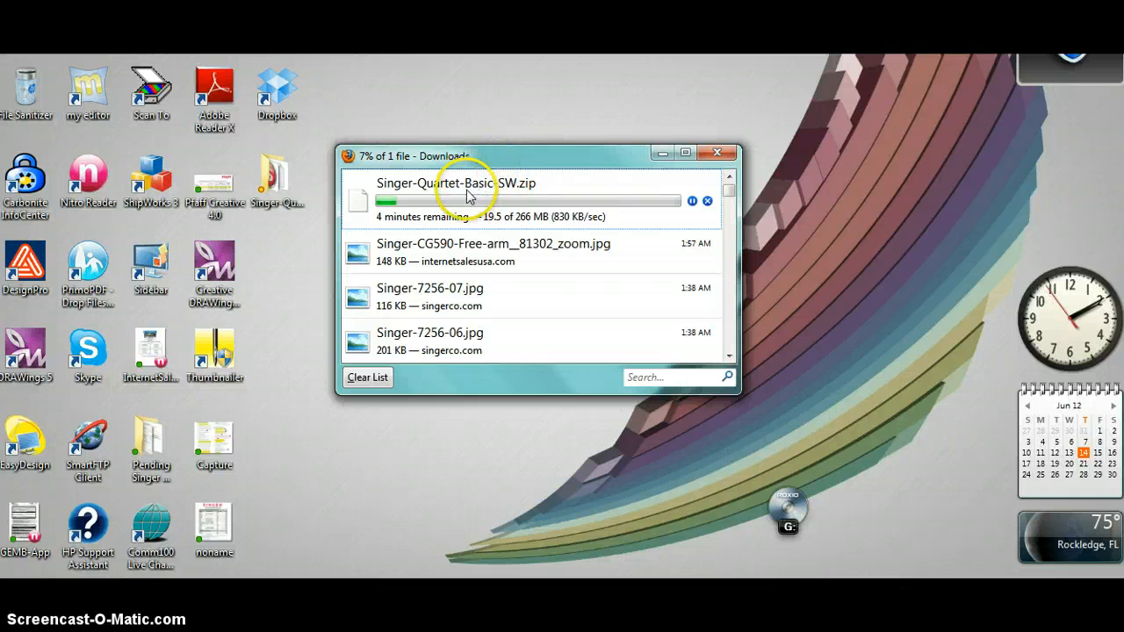
{"action": "mouse_move", "coordinate": [456, 227]}
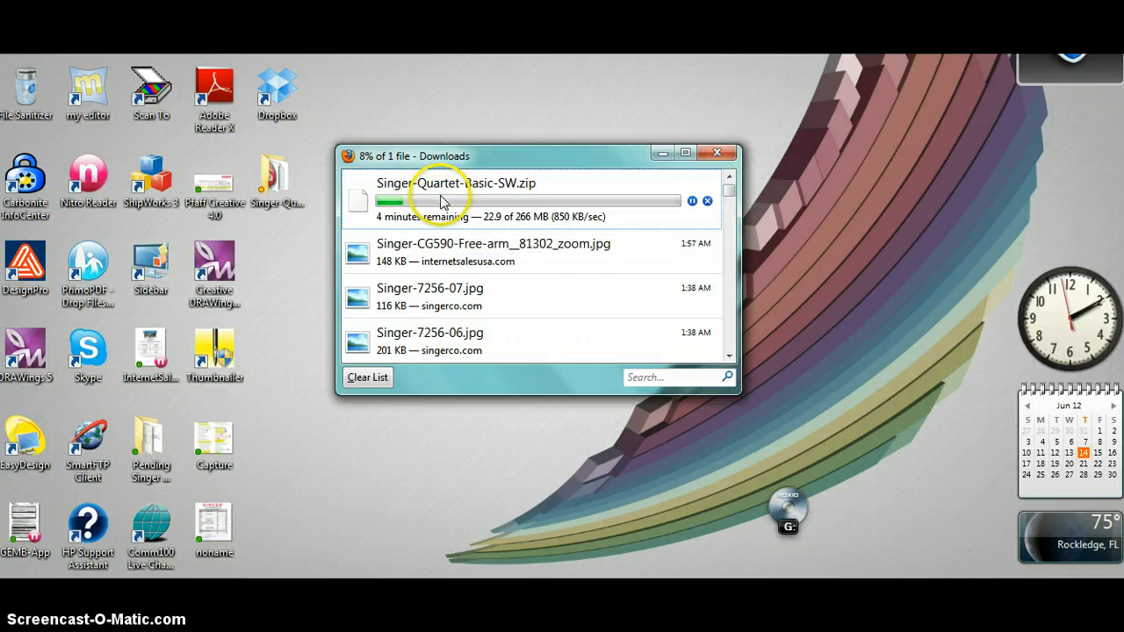
{"action": "mouse_move", "coordinate": [334, 540]}
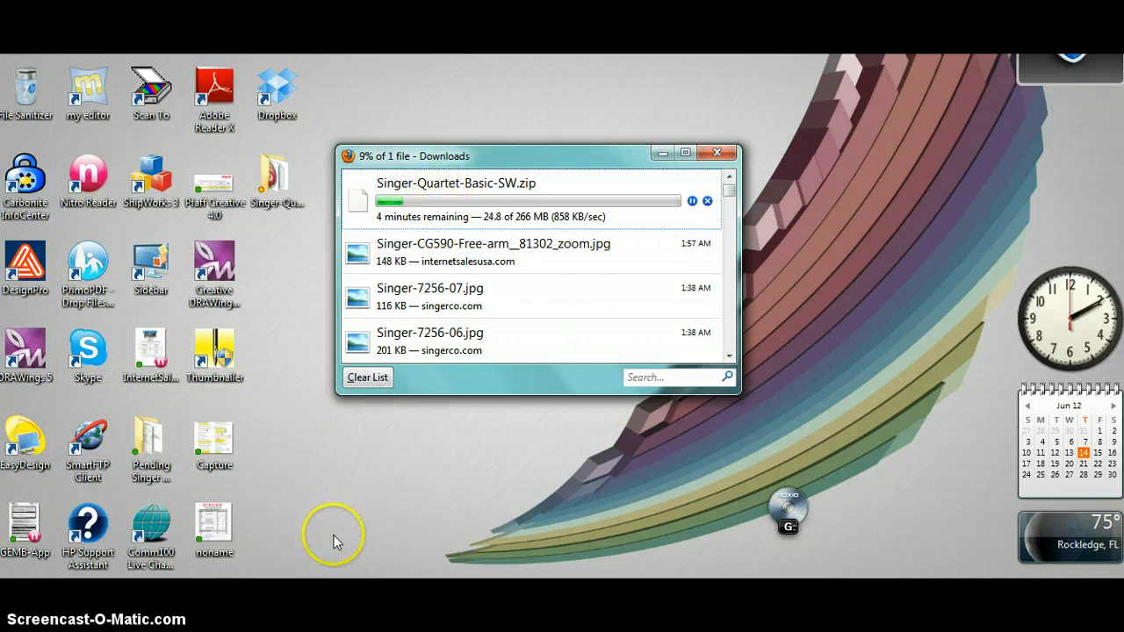
{"action": "mouse_move", "coordinate": [332, 580]}
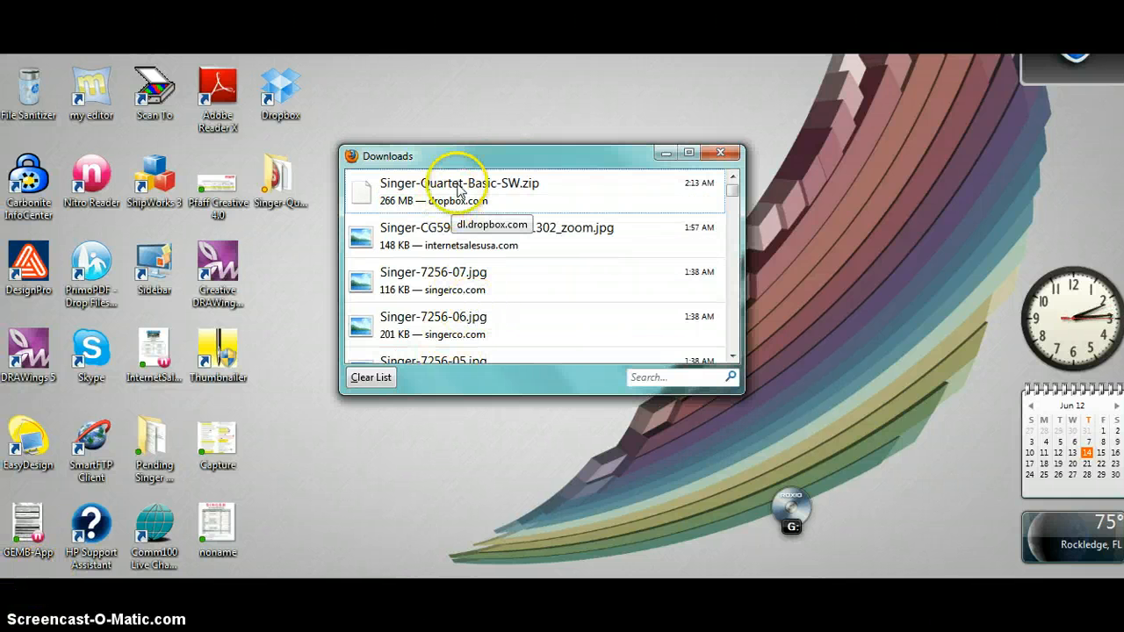
Step: Open the downloaded zip and browse into its Singer-Quartet-Basic-SW folder
{"action": "double_click", "coordinate": [458, 188]}
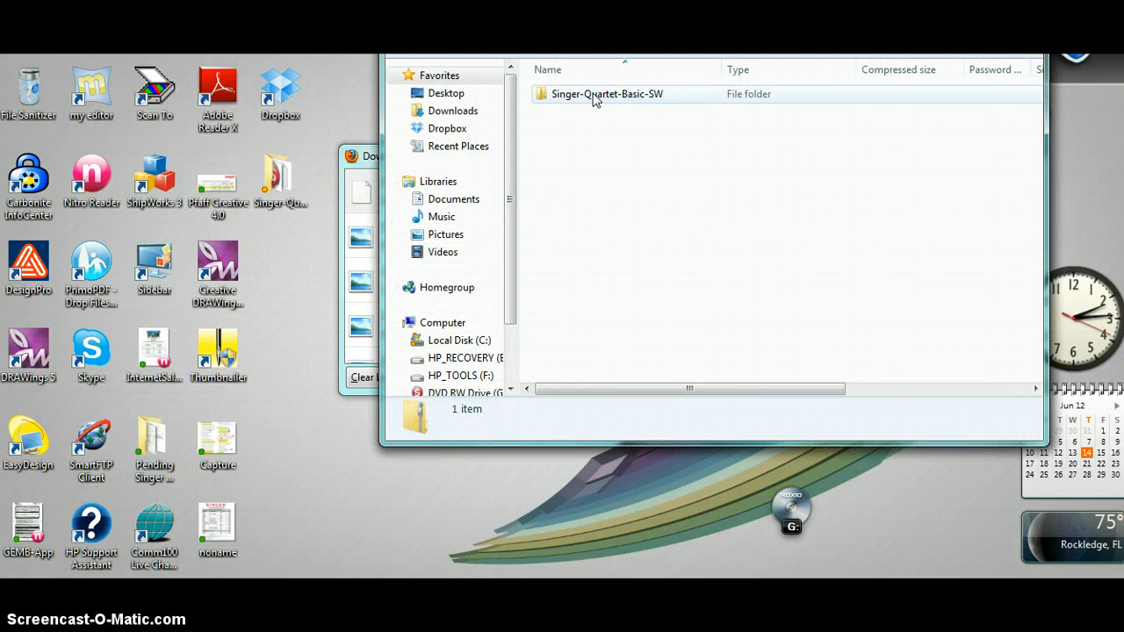
{"action": "double_click", "coordinate": [608, 94]}
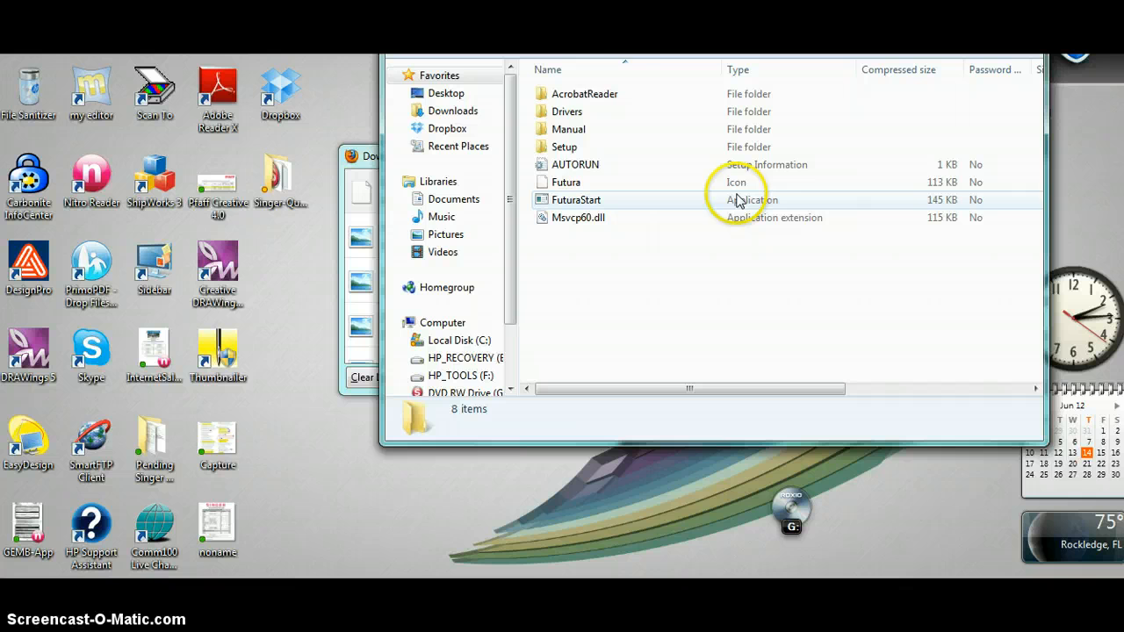
{"action": "mouse_move", "coordinate": [575, 147]}
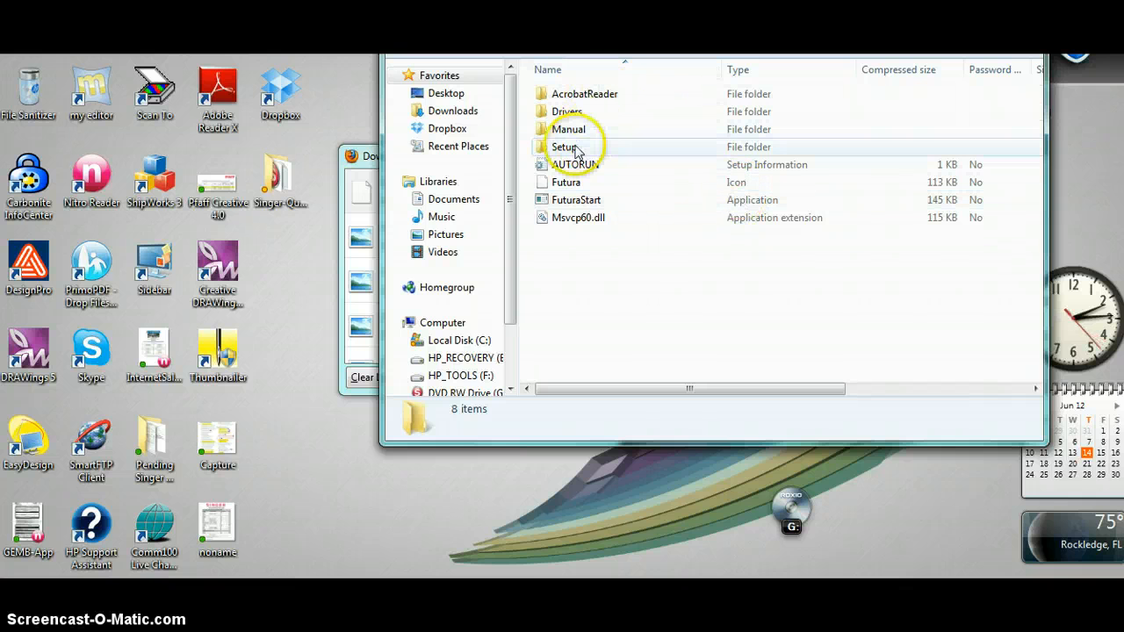
{"action": "mouse_move", "coordinate": [569, 182]}
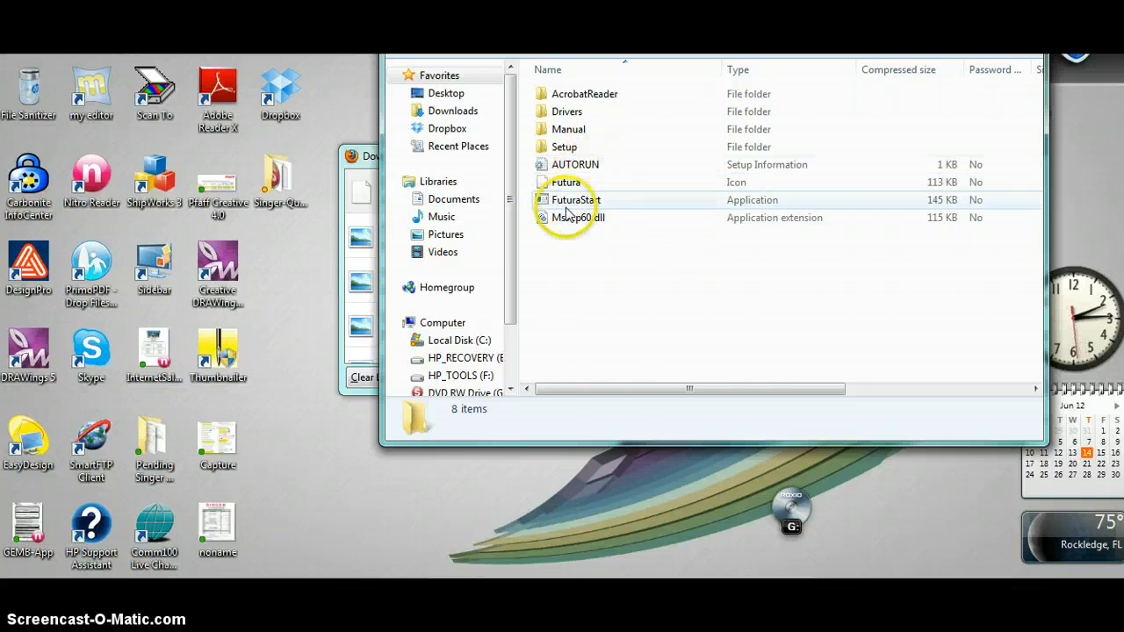
{"action": "mouse_move", "coordinate": [751, 215]}
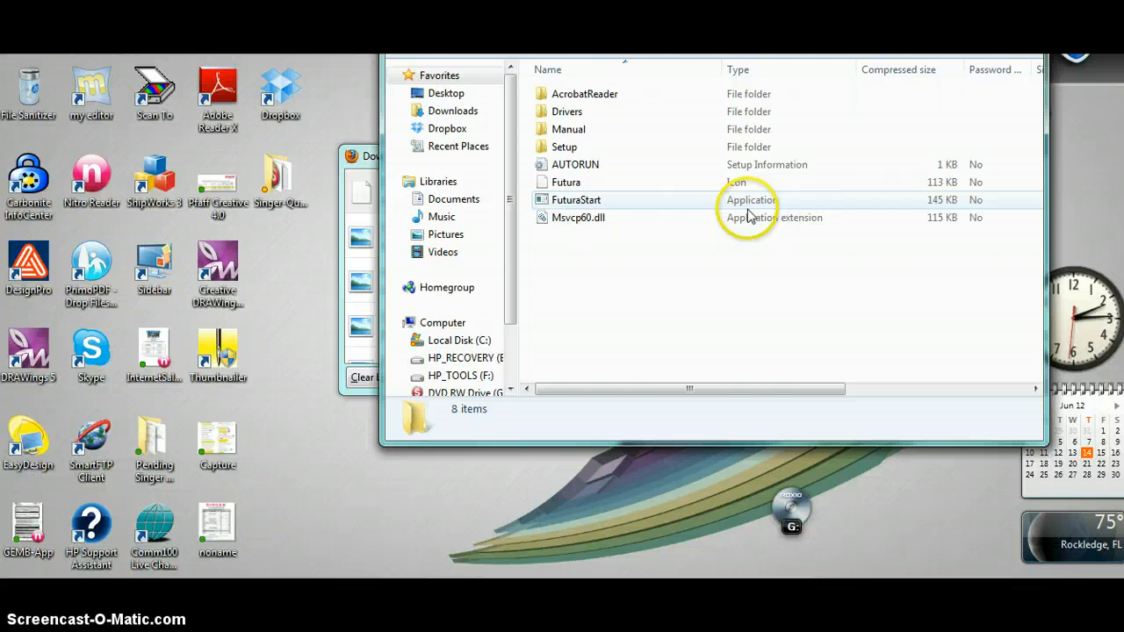
{"action": "mouse_move", "coordinate": [571, 206]}
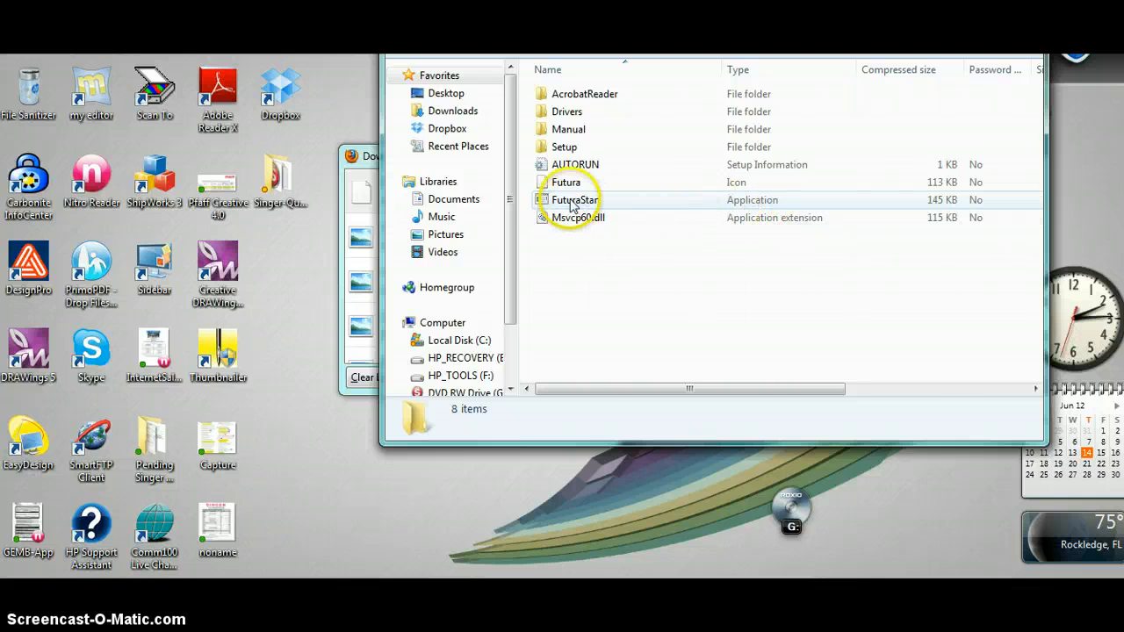
Step: Launch FuturaStart from the zip and choose Extract all at the warning
{"action": "double_click", "coordinate": [576, 200]}
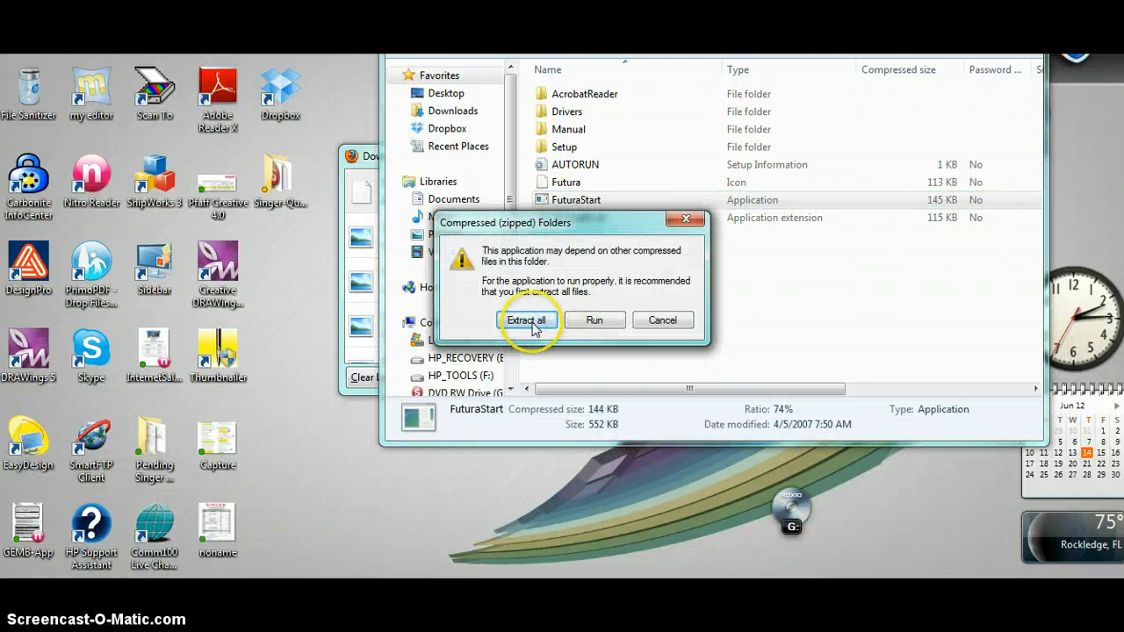
{"action": "mouse_move", "coordinate": [525, 232]}
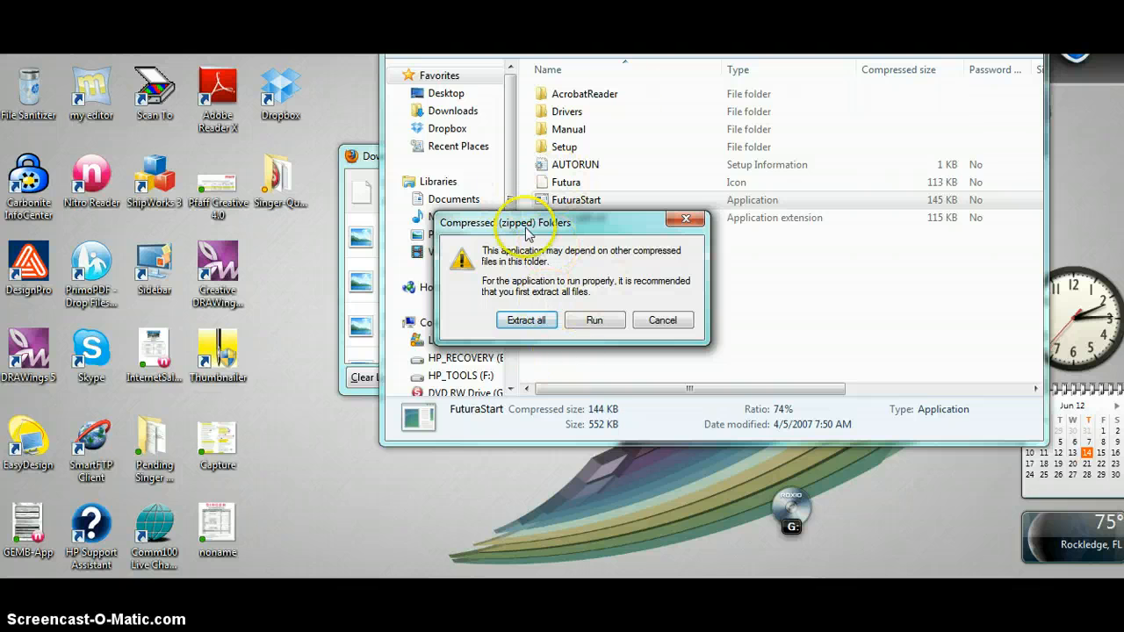
{"action": "mouse_move", "coordinate": [631, 156]}
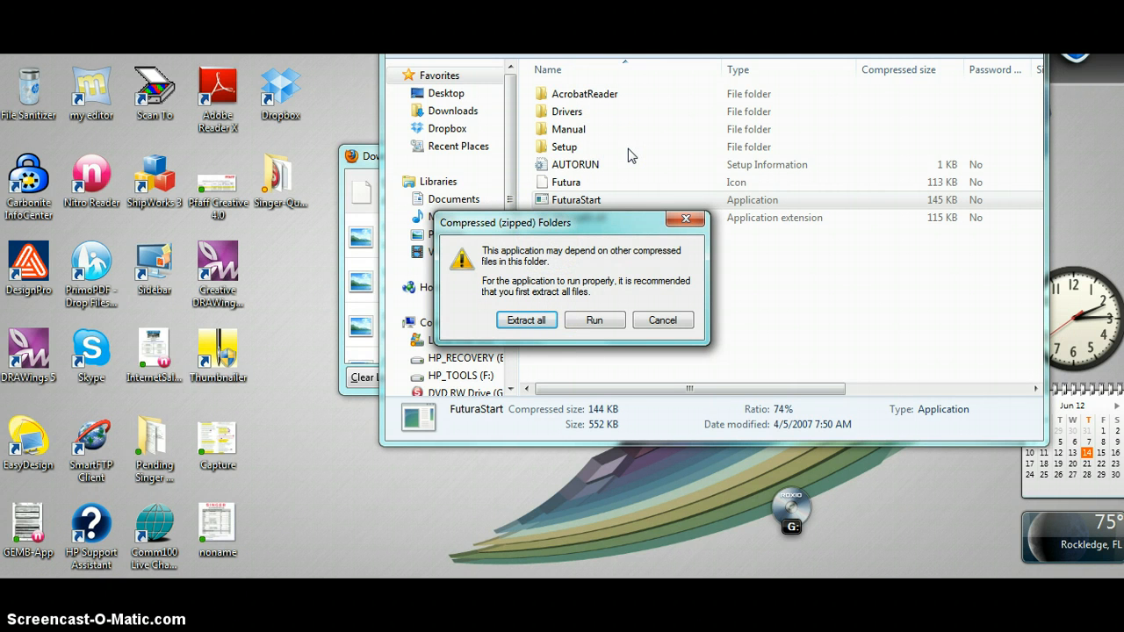
{"action": "left_click", "coordinate": [526, 320]}
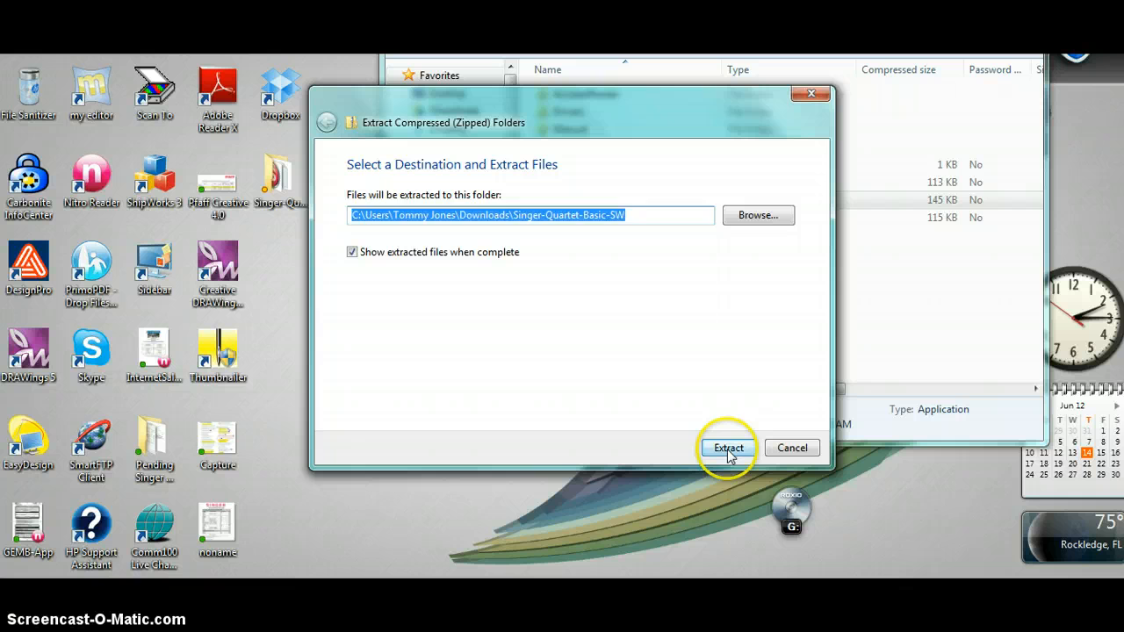
Step: Extract the 53 items into Downloads\Singer-Quartet-Basic-SW
{"action": "left_click", "coordinate": [728, 448]}
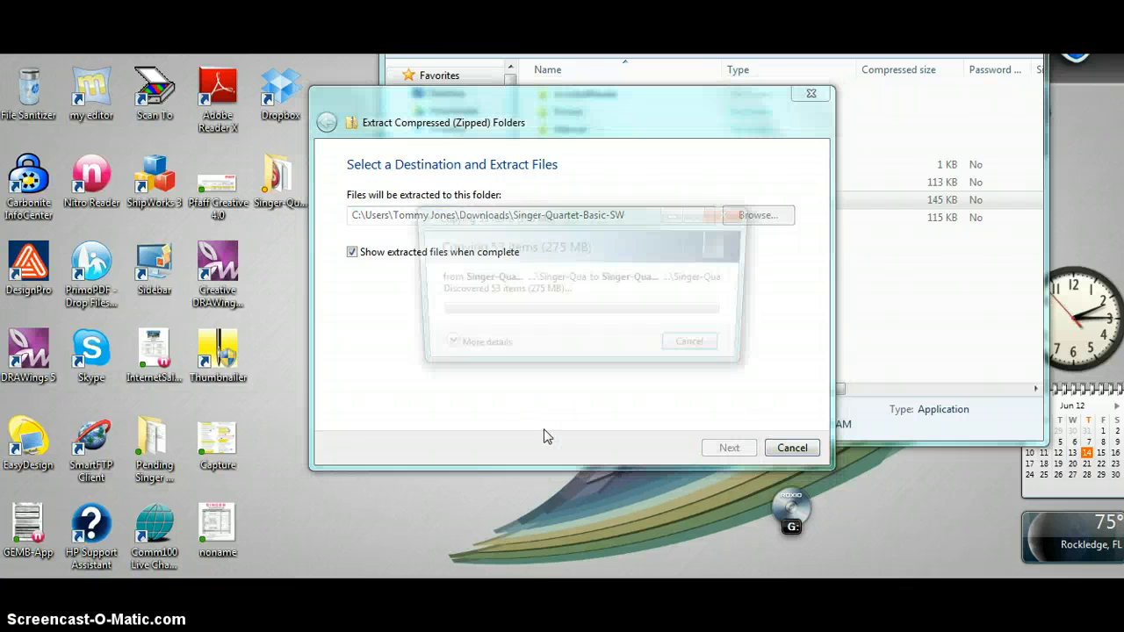
{"action": "left_click", "coordinate": [729, 448]}
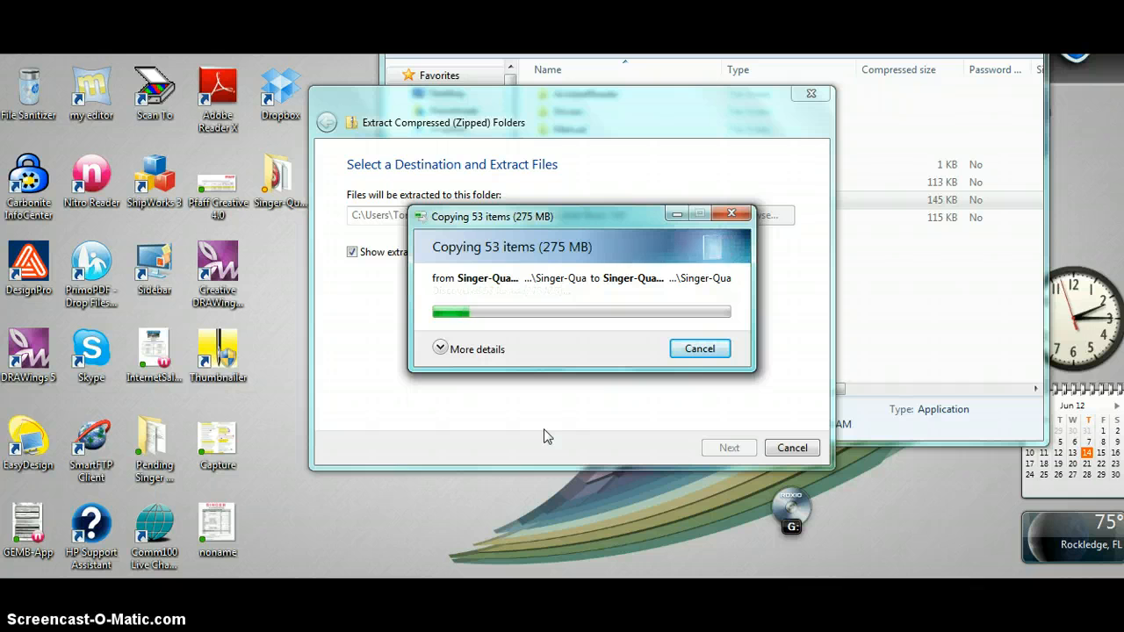
{"action": "mouse_move", "coordinate": [480, 460]}
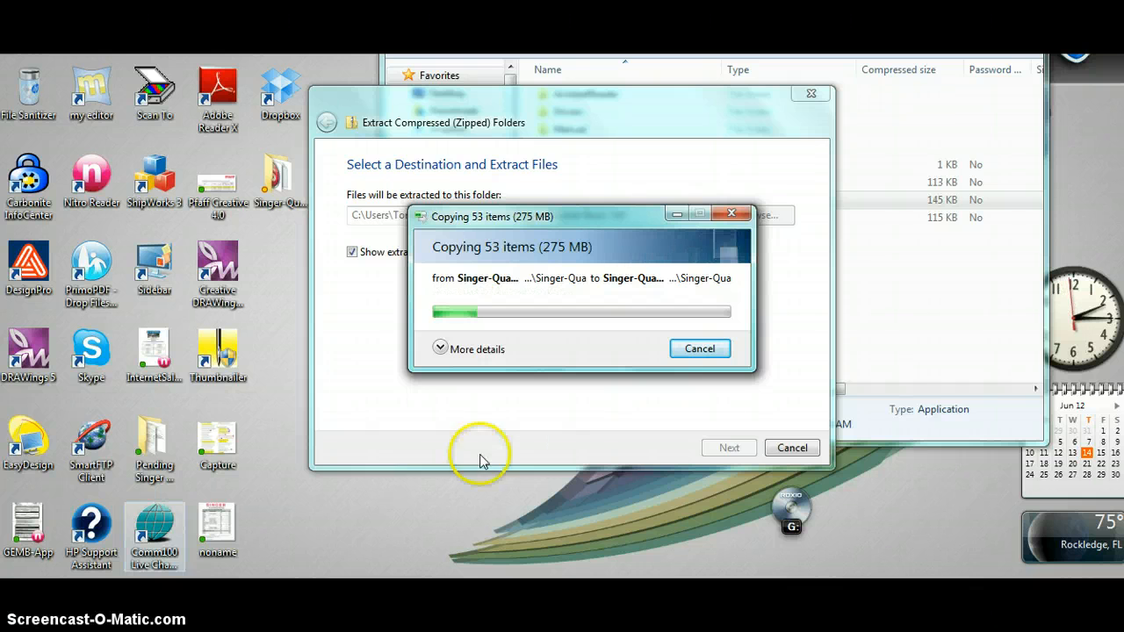
{"action": "mouse_move", "coordinate": [246, 566]}
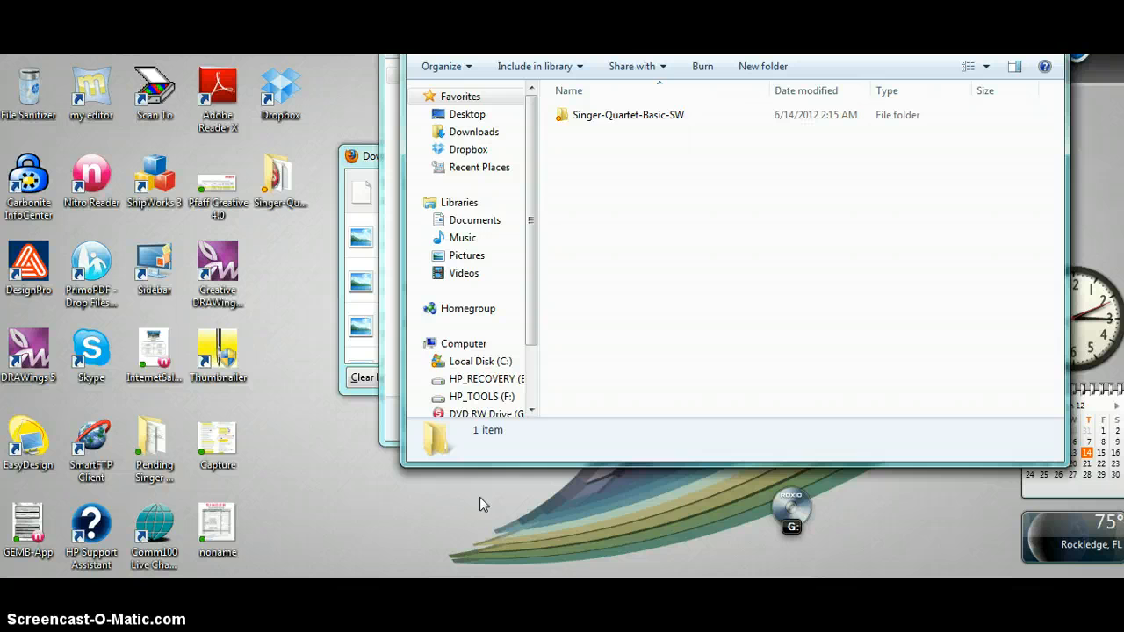
Step: Run FuturaStart from the extracted Singer-Quartet-Basic-SW folder
{"action": "left_click", "coordinate": [629, 115]}
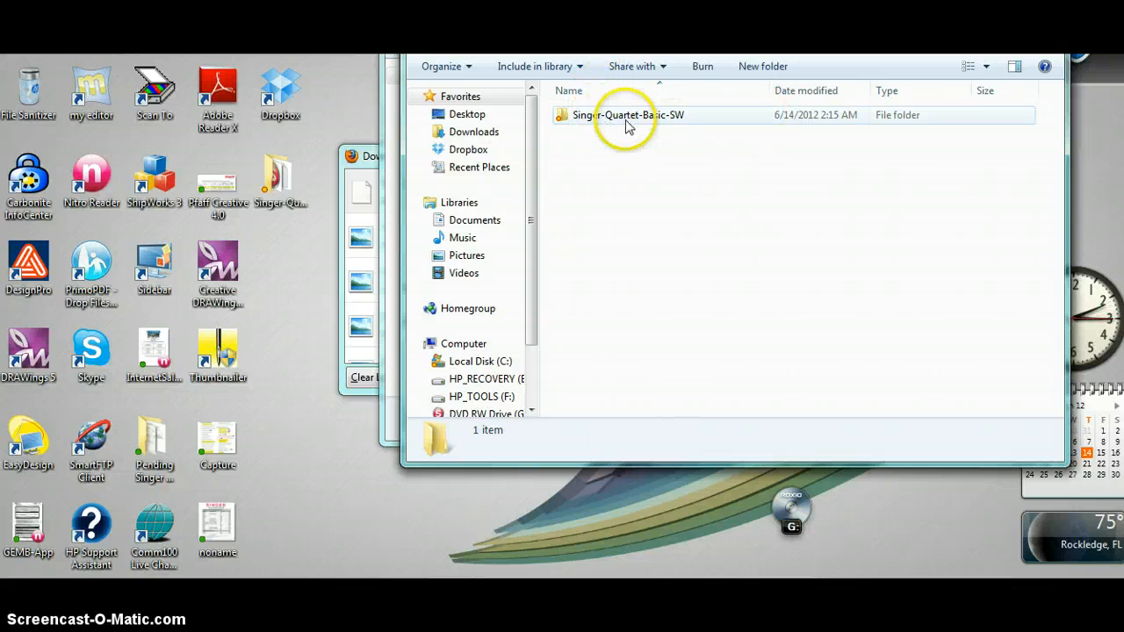
{"action": "double_click", "coordinate": [627, 115]}
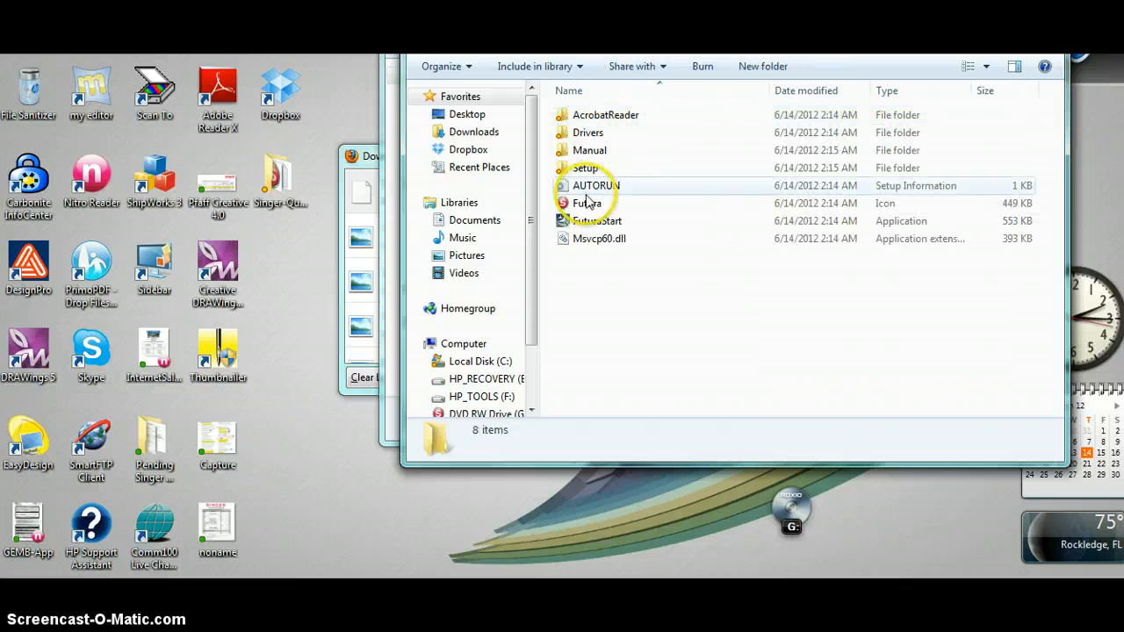
{"action": "mouse_move", "coordinate": [588, 221]}
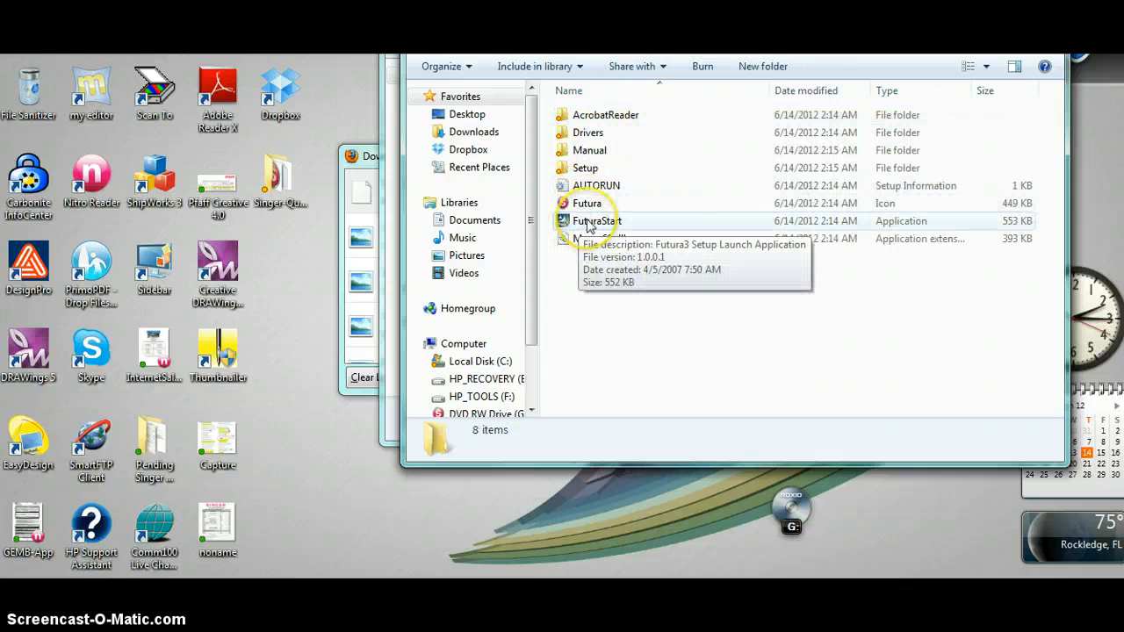
{"action": "left_click", "coordinate": [597, 221]}
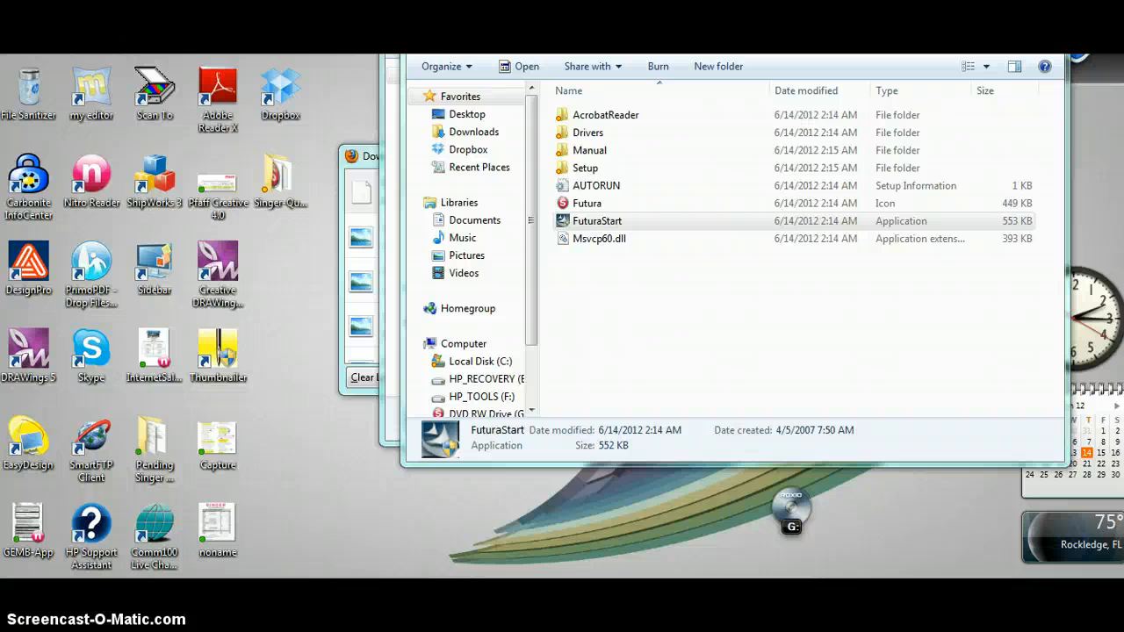
{"action": "double_click", "coordinate": [596, 221]}
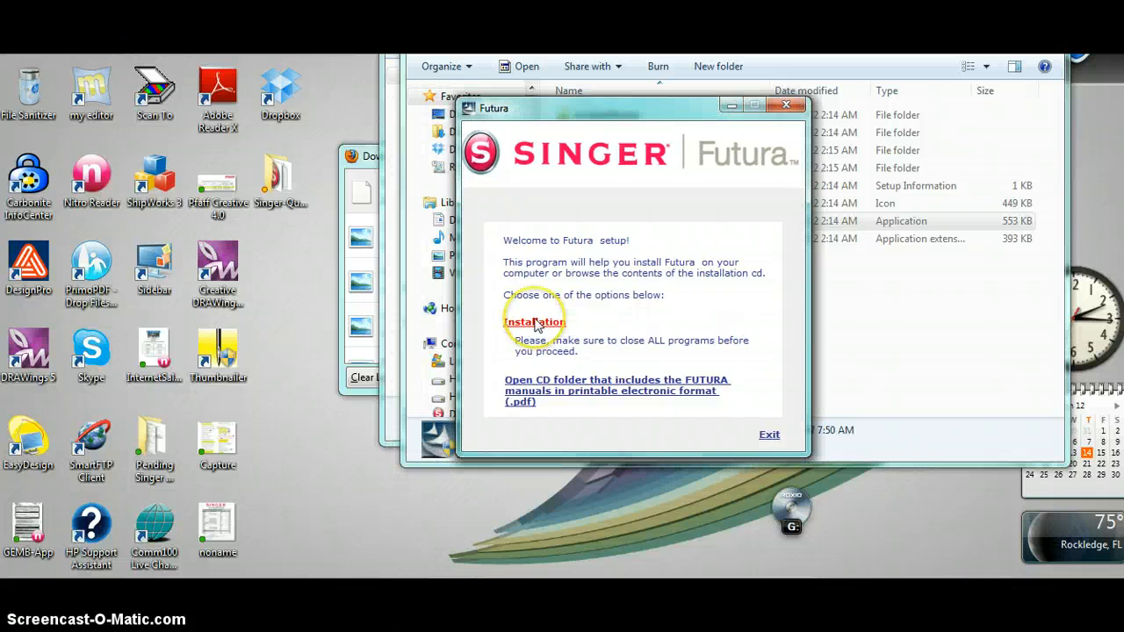
Step: Choose Installation in the Futura setup window to launch the InstallShield Wizard
{"action": "left_click", "coordinate": [534, 321]}
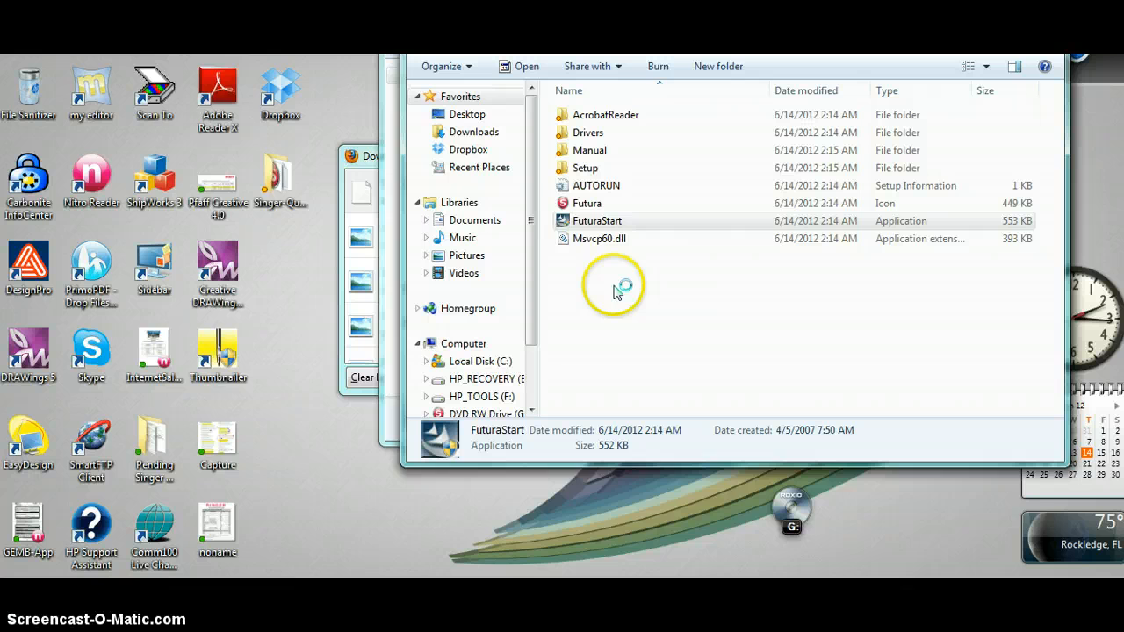
{"action": "double_click", "coordinate": [597, 220]}
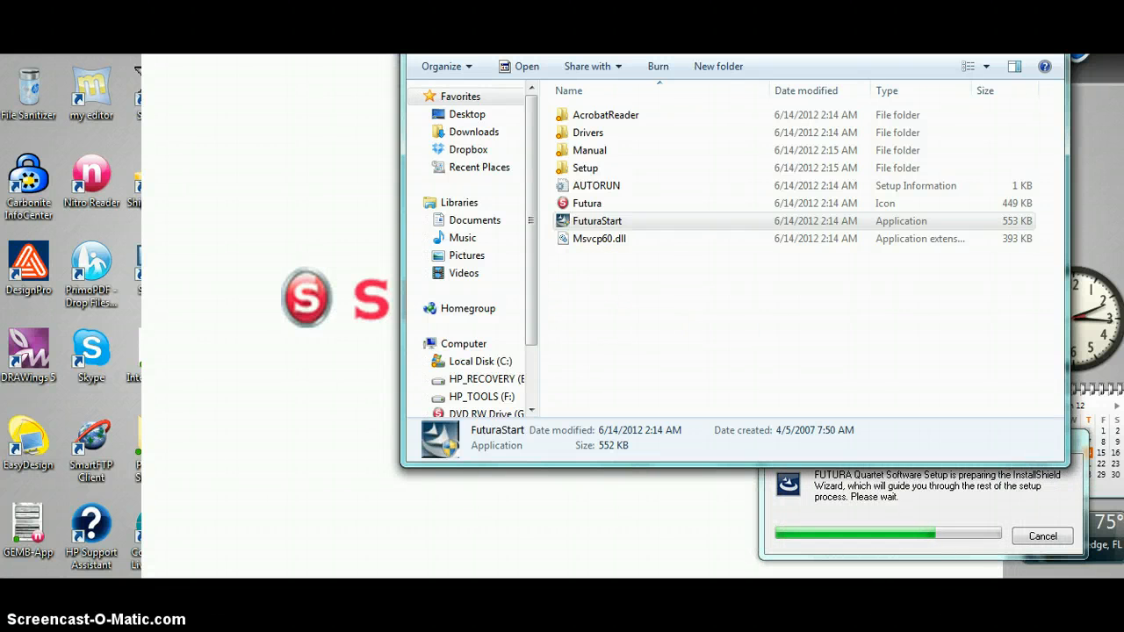
{"action": "double_click", "coordinate": [597, 220]}
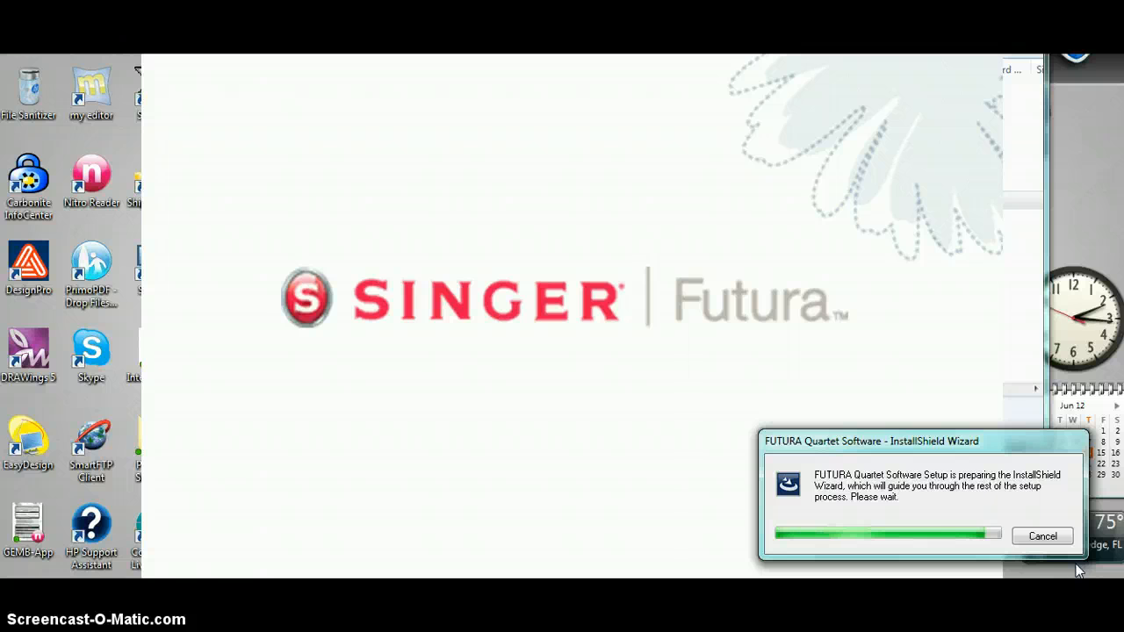
{"action": "mouse_move", "coordinate": [727, 301]}
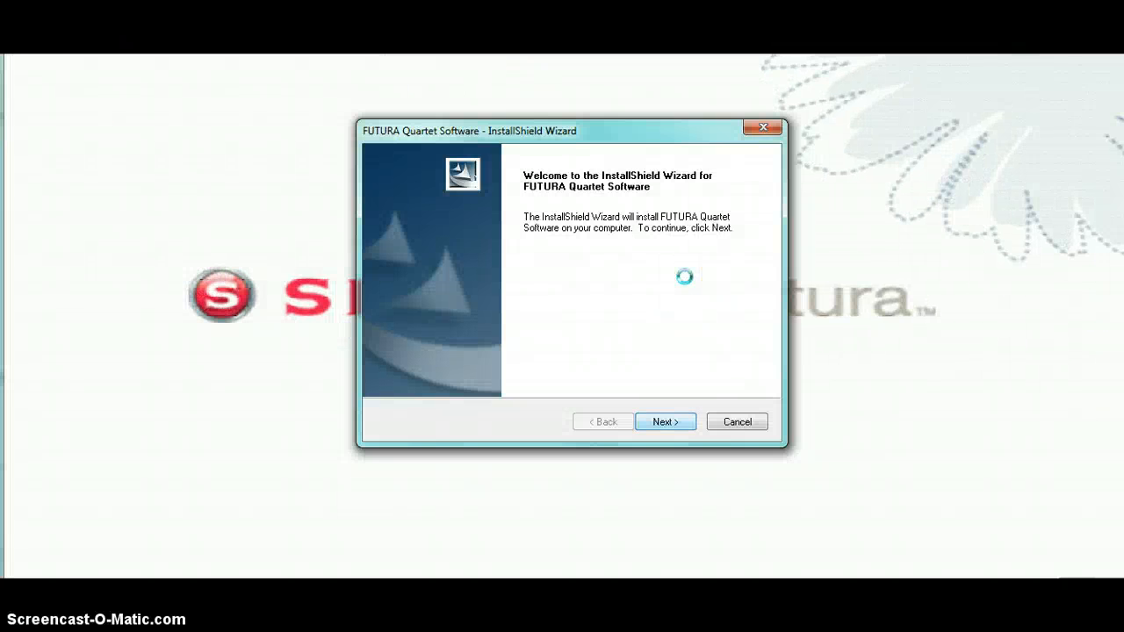
Step: Accept the license, keep C:\FUTURA 4 and the FUTURA 4 program folder, and start copying
{"action": "left_click", "coordinate": [665, 422]}
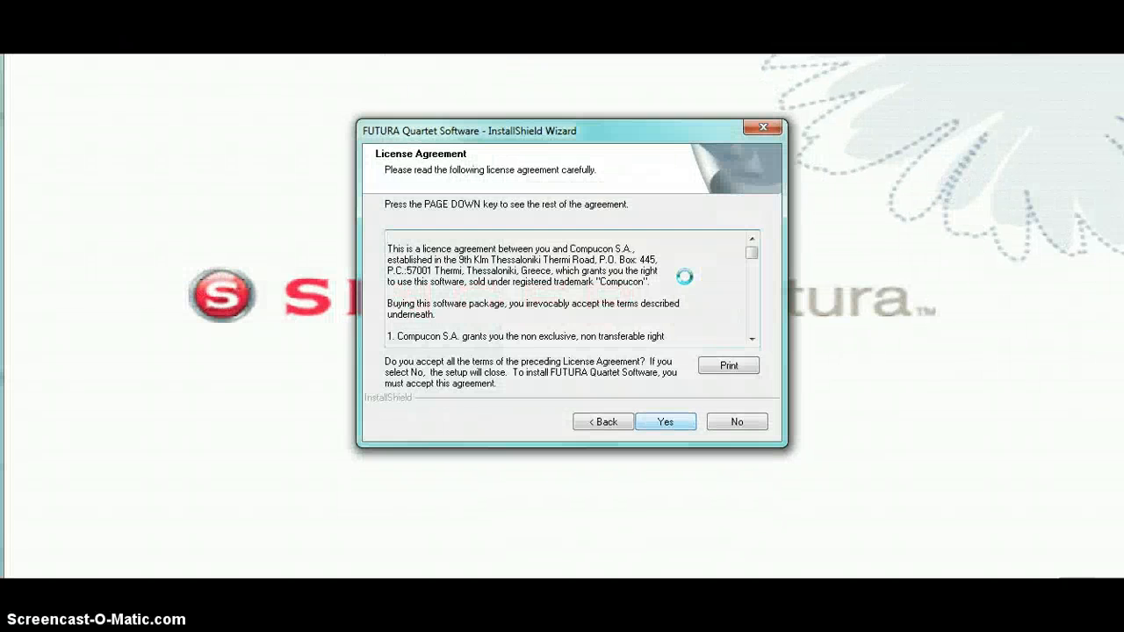
{"action": "left_click", "coordinate": [666, 422]}
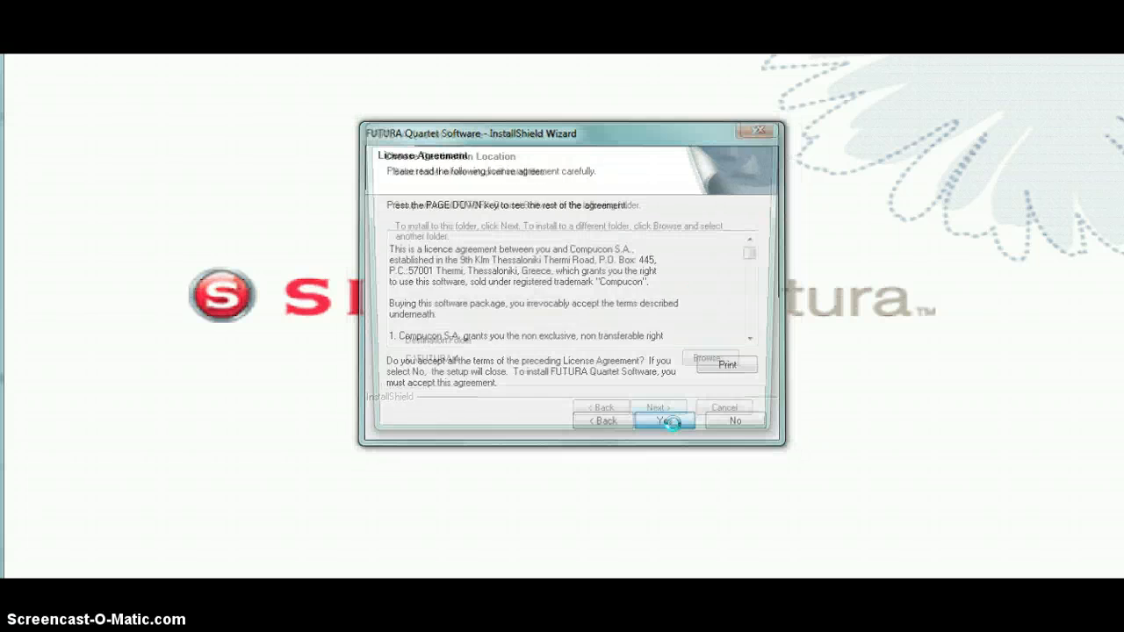
{"action": "left_click", "coordinate": [665, 421]}
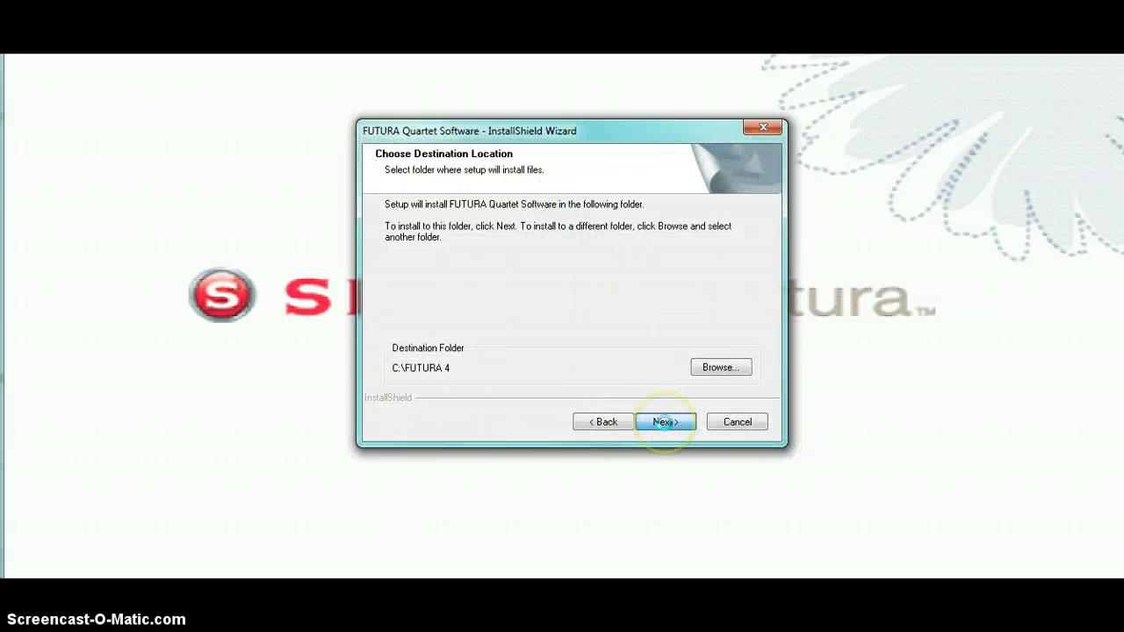
{"action": "left_click", "coordinate": [665, 421]}
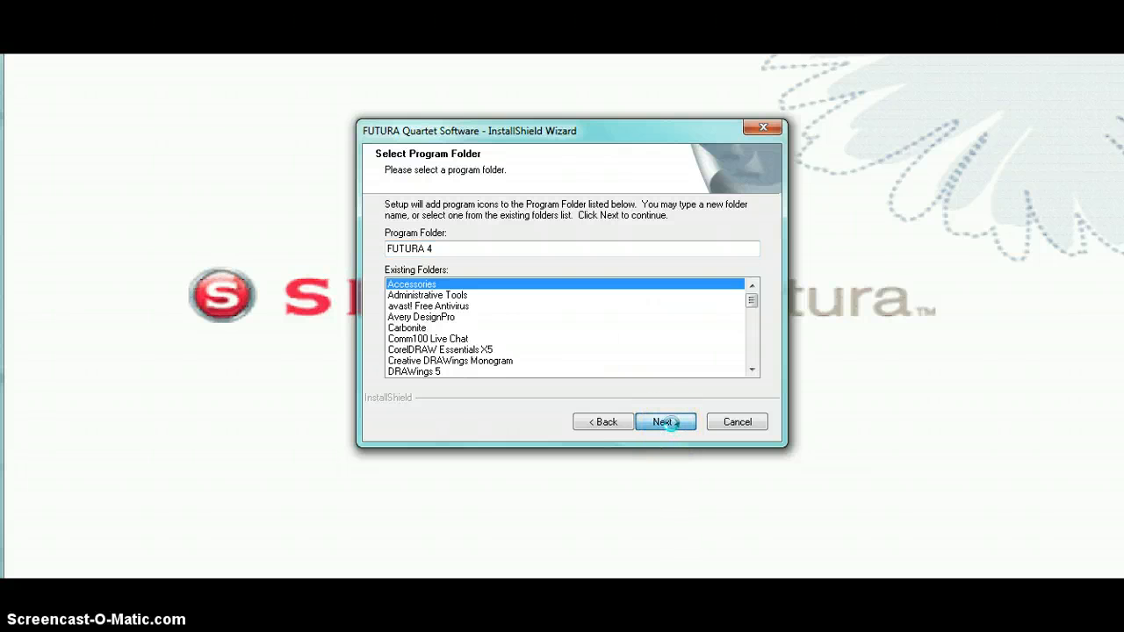
{"action": "left_click", "coordinate": [665, 422]}
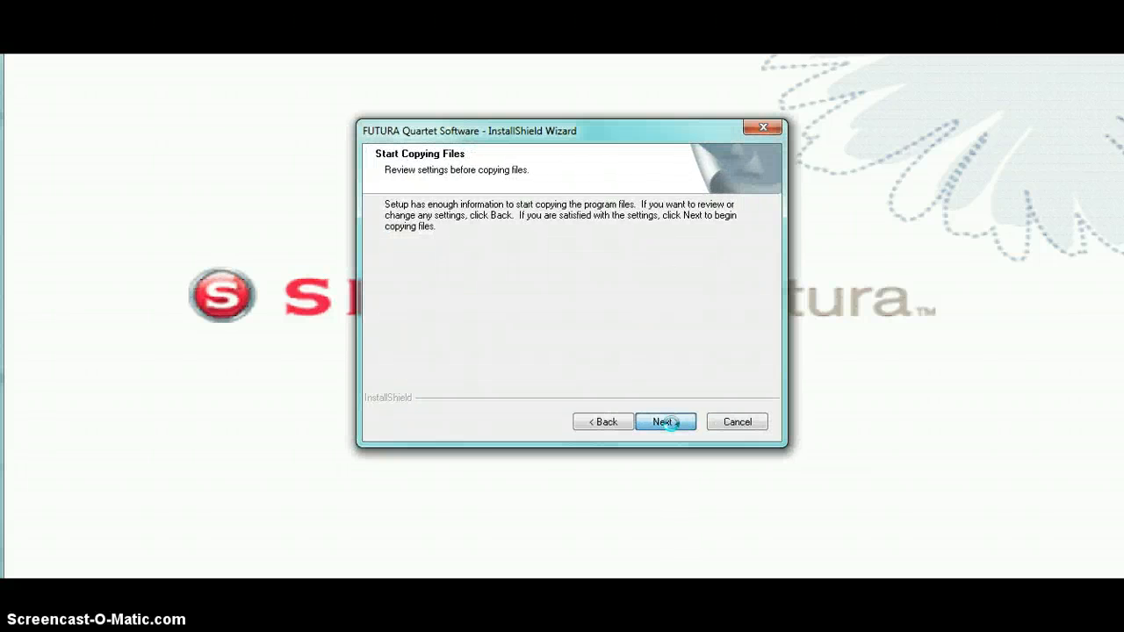
{"action": "left_click", "coordinate": [666, 422]}
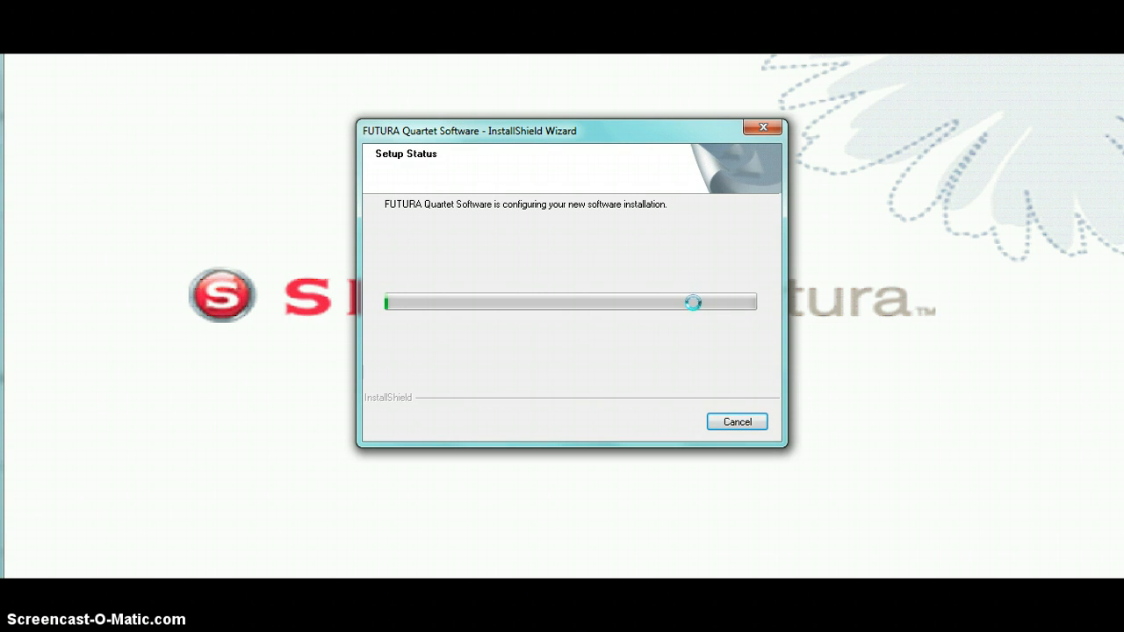
{"action": "mouse_move", "coordinate": [642, 264]}
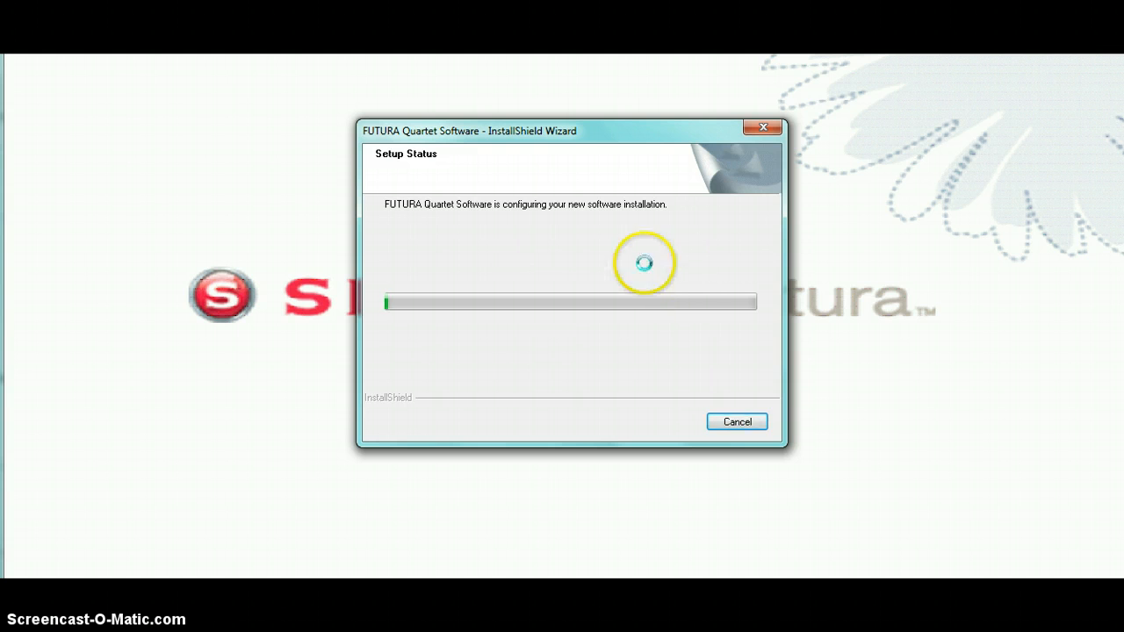